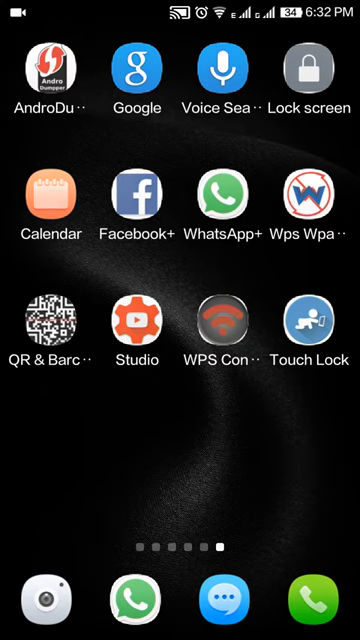
Step: Swipe through the home screens and launch Touch Lock
{"action": "scroll", "scroll_direction": "left", "scroll_amount": 3}
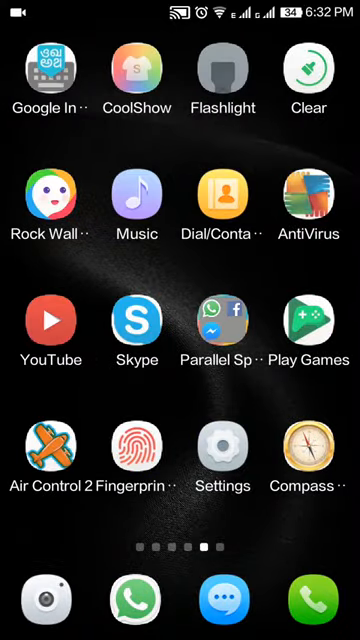
{"action": "left_click", "coordinate": [48, 322]}
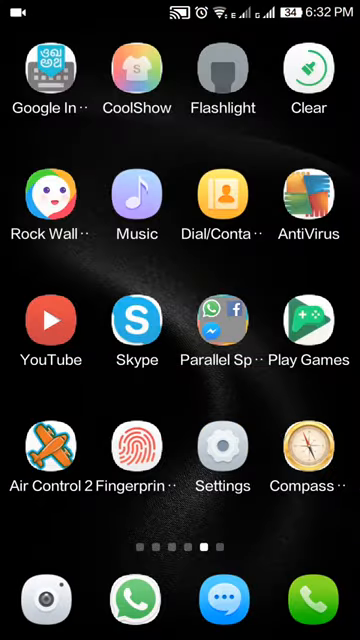
{"action": "scroll", "scroll_direction": "left", "scroll_amount": 3}
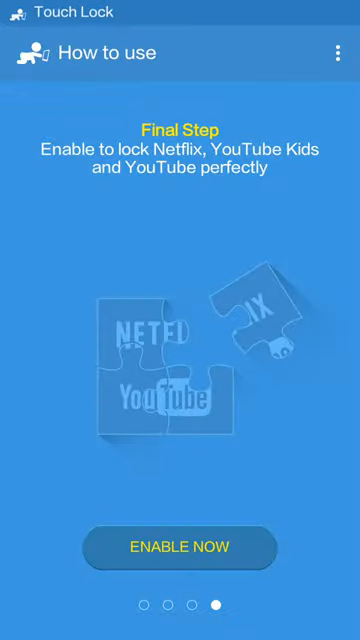
Step: Start Touch Lock's final setup step and switch on its usage access
{"action": "left_click", "coordinate": [180, 546]}
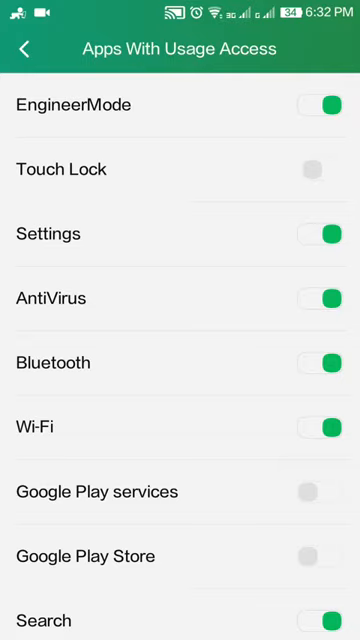
{"action": "left_click", "coordinate": [325, 169]}
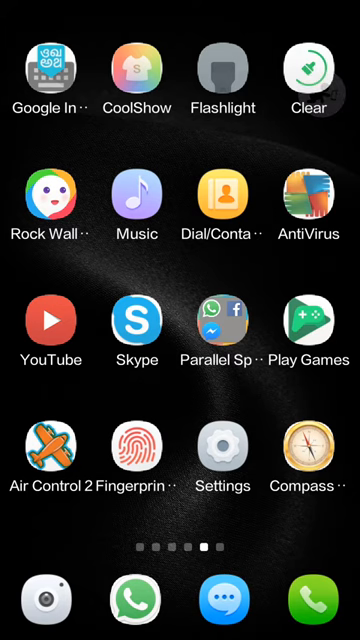
Step: Return home and pull down the notification shade to show Touch Lock's enable notification
{"action": "left_click", "coordinate": [224, 72]}
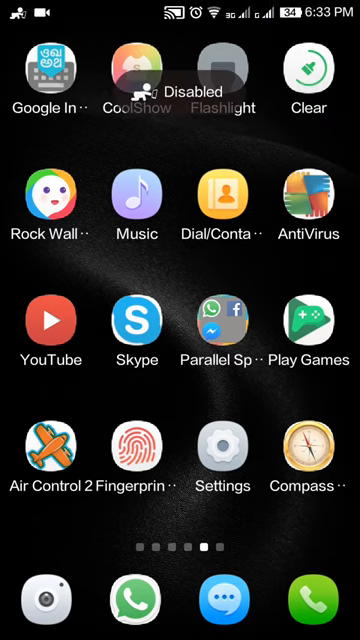
{"action": "left_click_drag", "start_coordinate": [180, 5], "coordinate": [180, 300]}
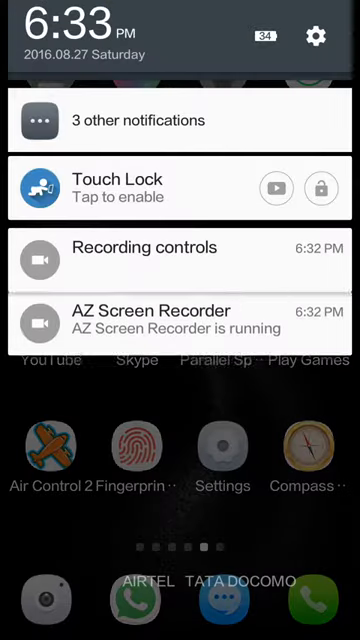